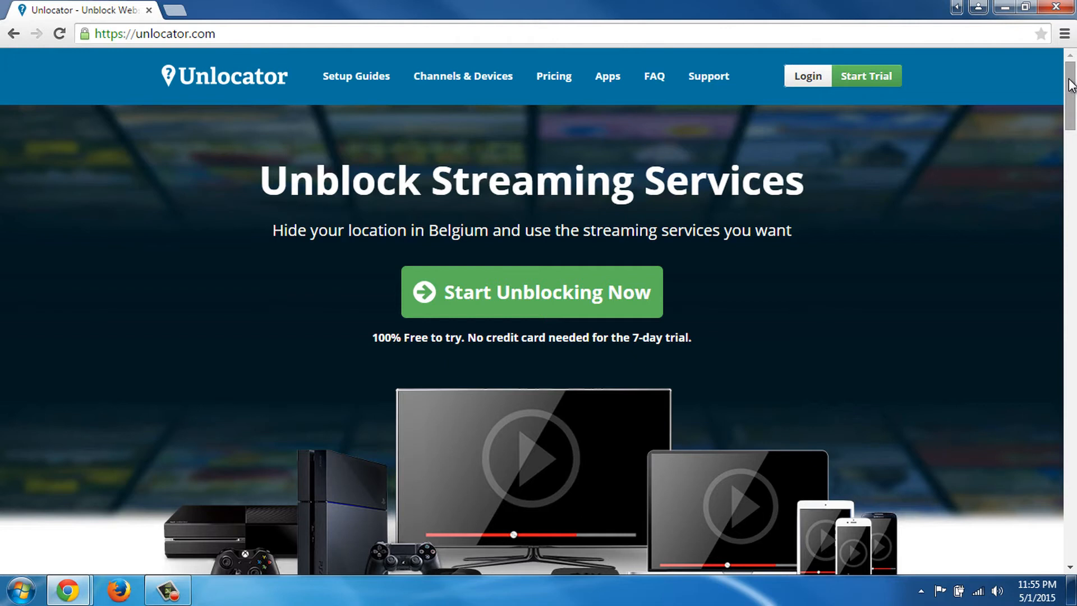
Scroll down the Unlocator home page before heading to the login form
{"action": "scroll", "scroll_direction": "down", "scroll_amount": 3}
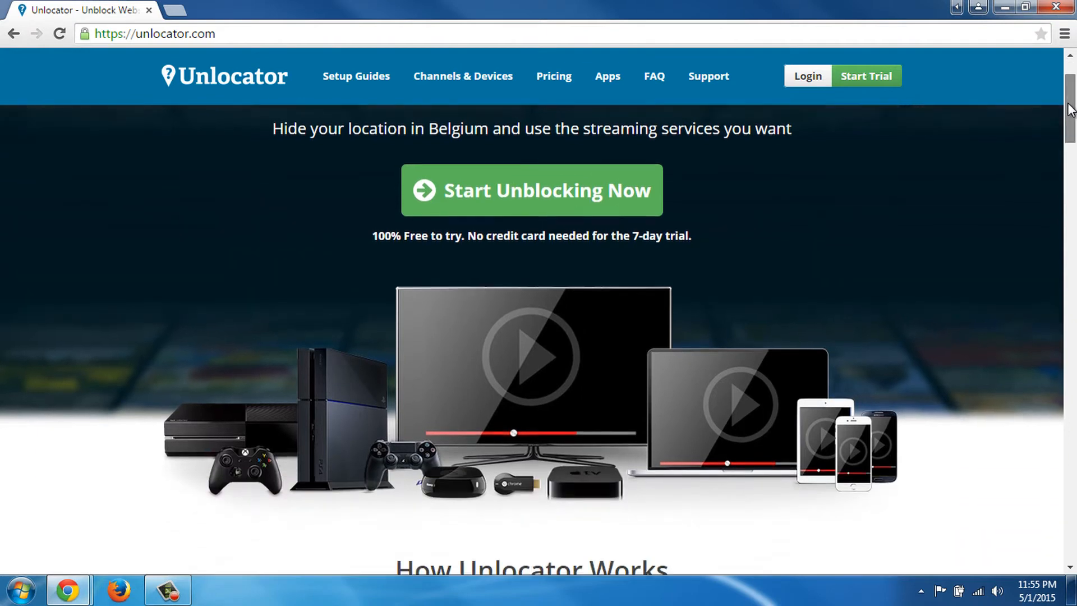
{"action": "scroll", "scroll_direction": "down", "scroll_amount": 3}
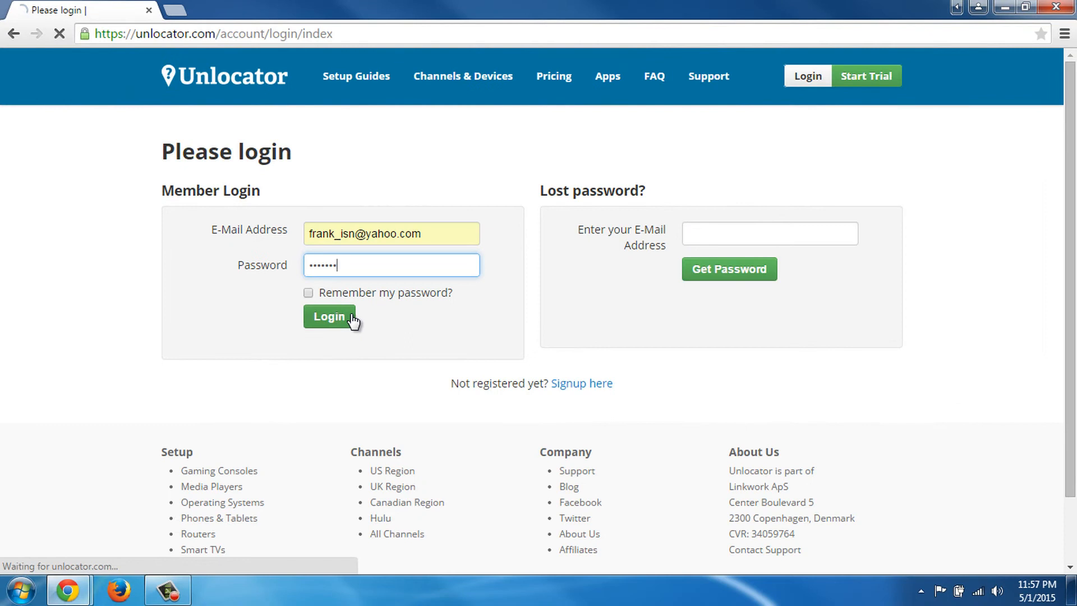
Submit the login to reach the Unlocator My Account overview
{"action": "left_click", "coordinate": [330, 316]}
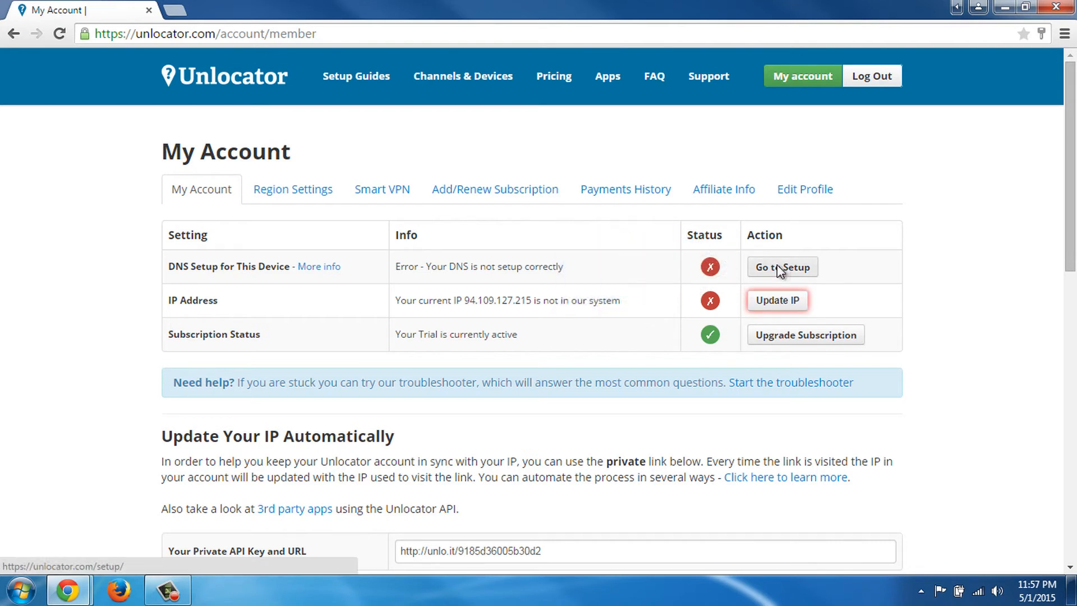
Go to Setup from the DNS Setup row and scroll to the Operating Systems guides
{"action": "left_click", "coordinate": [783, 267]}
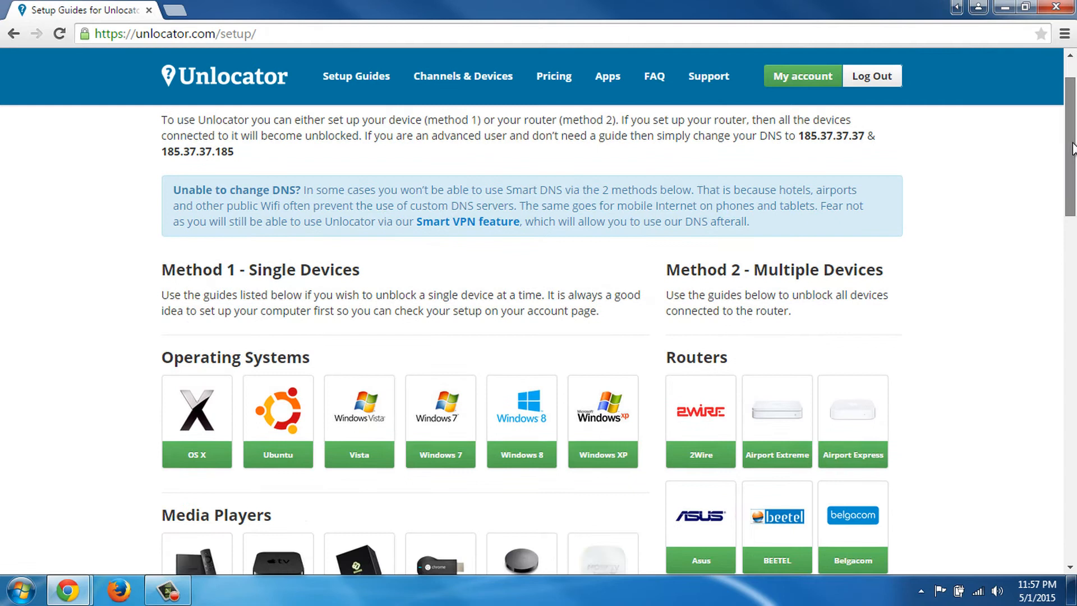
{"action": "scroll", "scroll_direction": "down", "scroll_amount": 3}
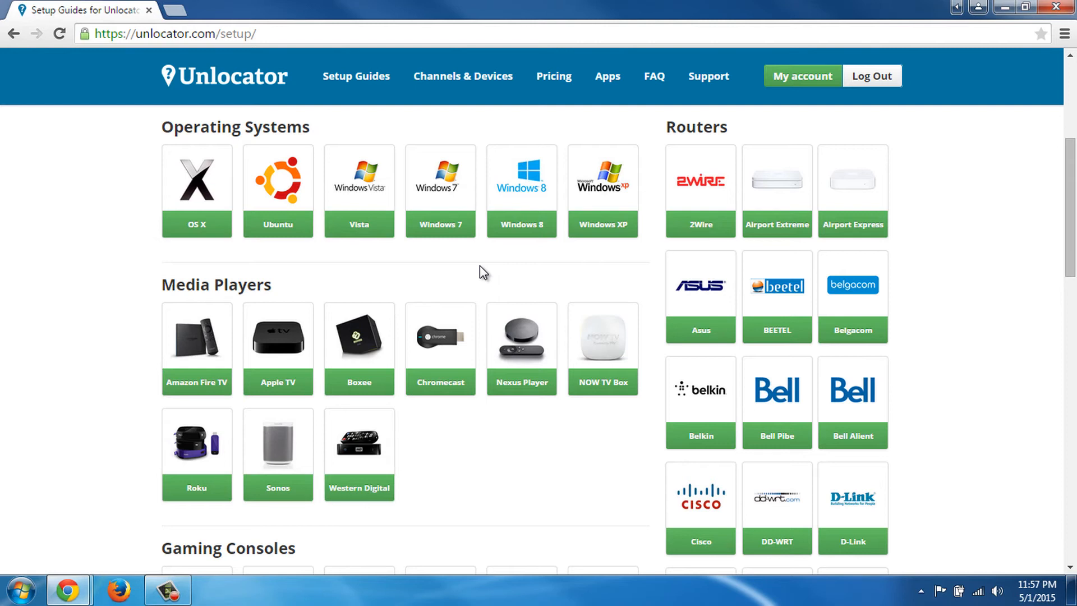
{"action": "mouse_move", "coordinate": [446, 185]}
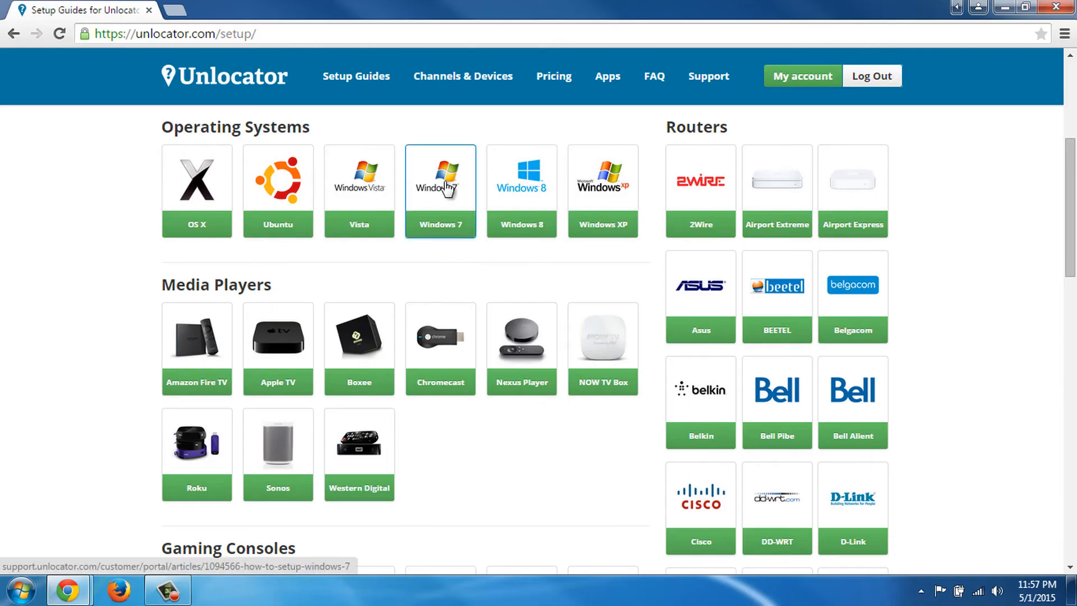
Open the Windows 7 tile and read down through the How to Setup Windows 7 article
{"action": "left_click", "coordinate": [441, 185]}
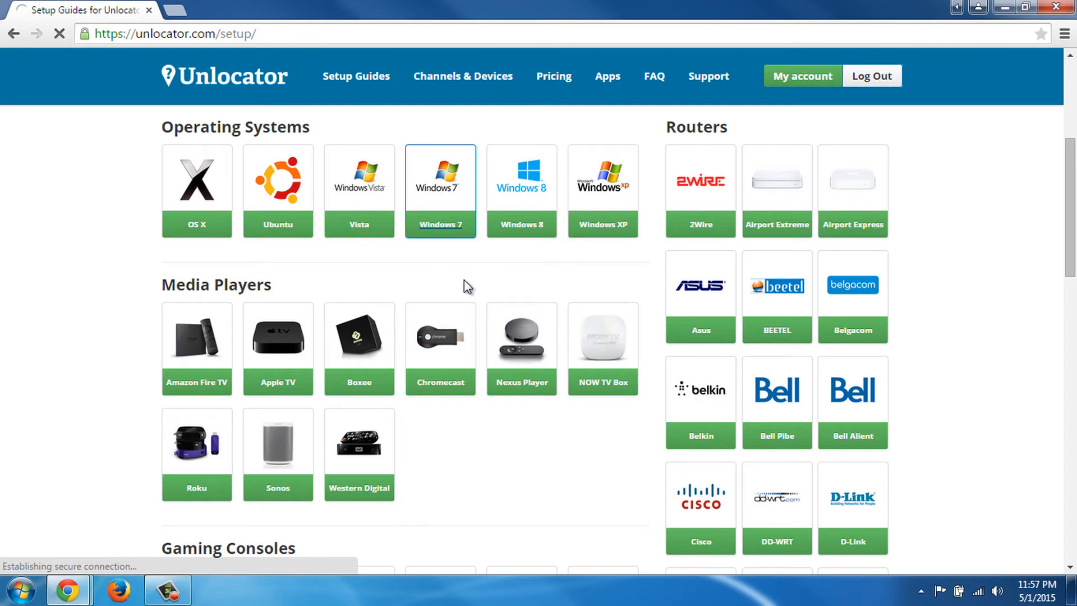
{"action": "left_click", "coordinate": [439, 191]}
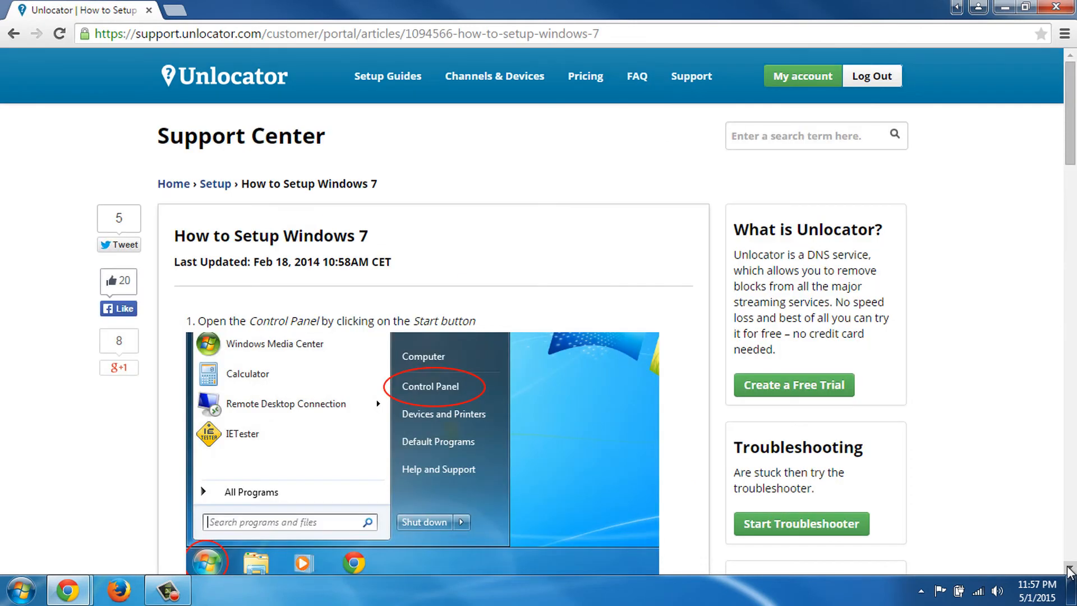
{"action": "scroll", "scroll_direction": "down", "scroll_amount": 3}
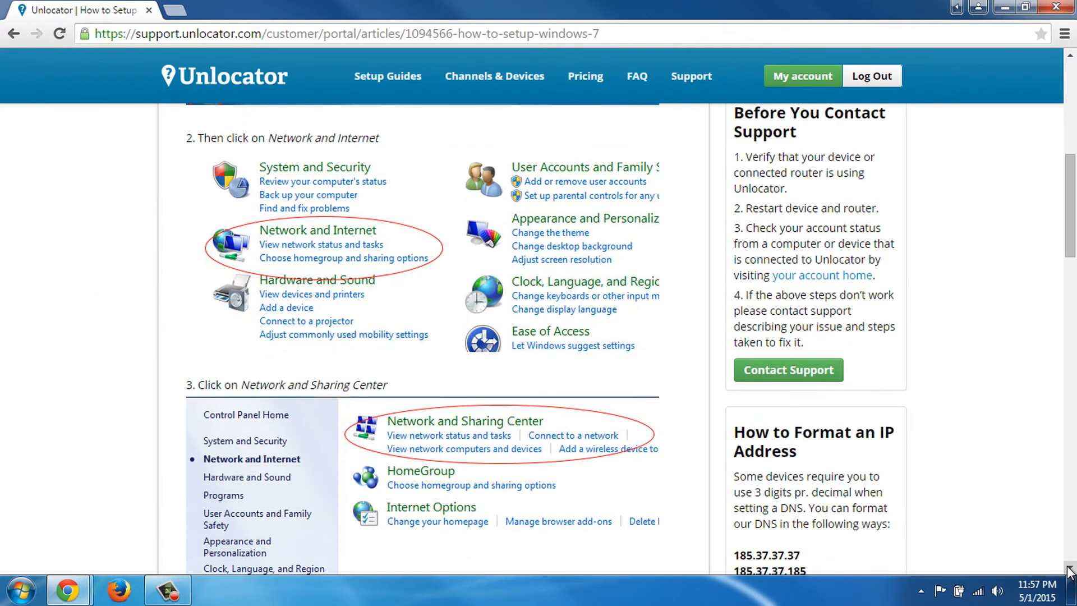
{"action": "scroll", "scroll_direction": "down", "scroll_amount": 3}
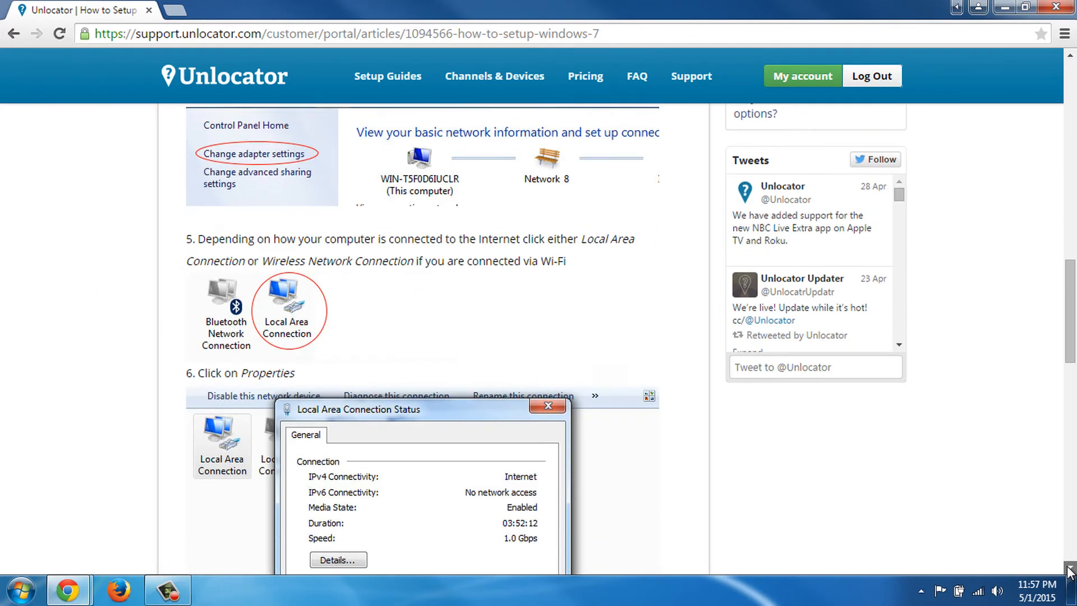
{"action": "scroll", "scroll_direction": "down", "scroll_amount": 3}
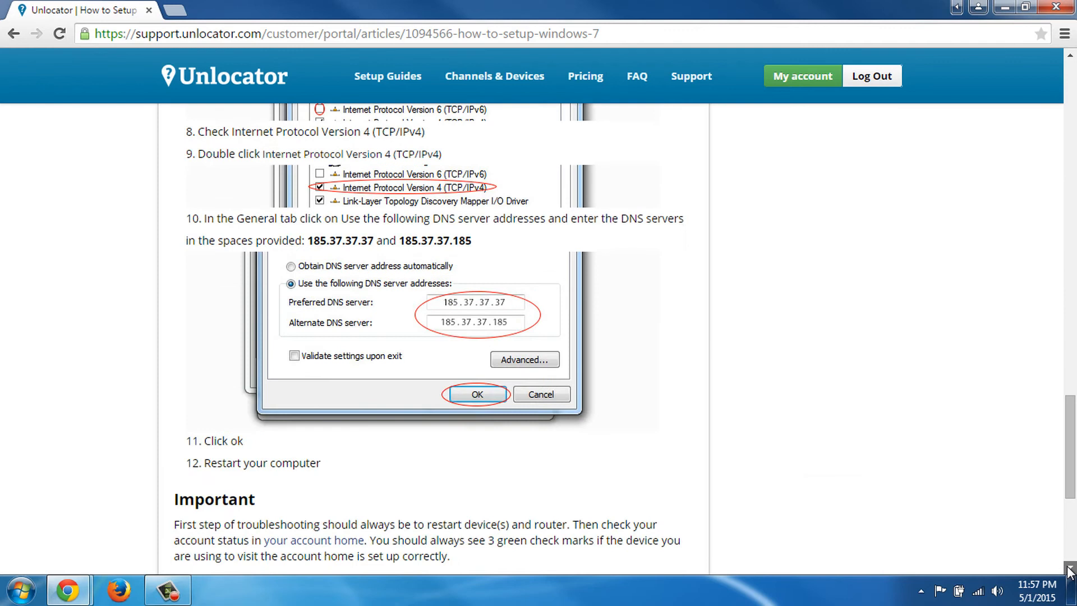
{"action": "scroll", "scroll_direction": "down", "scroll_amount": 3}
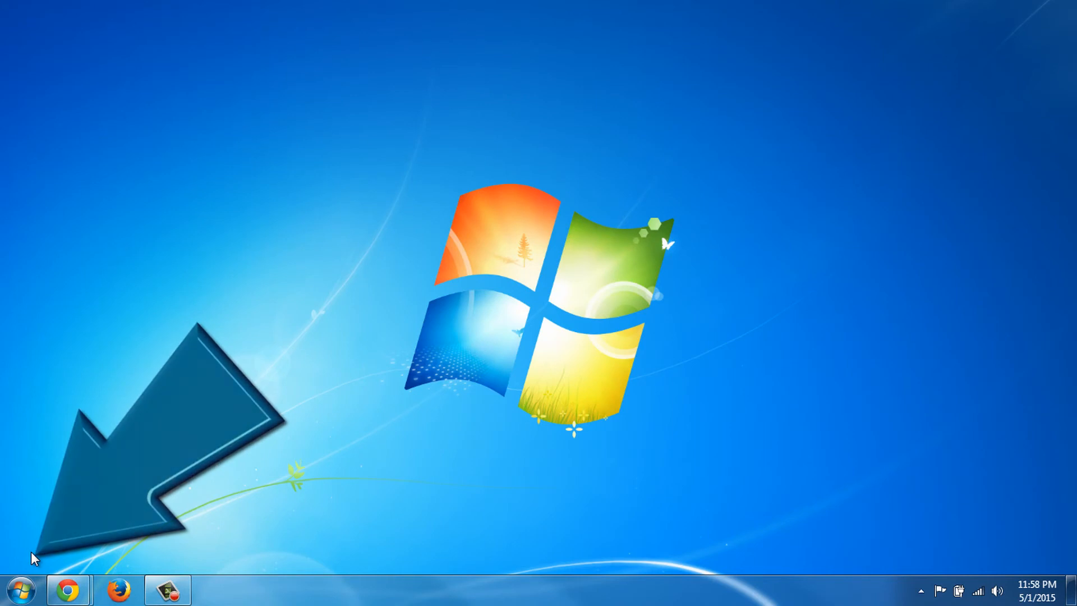
From Start, reach Control Panel's network status page and the adapter settings list
{"action": "left_click", "coordinate": [17, 583]}
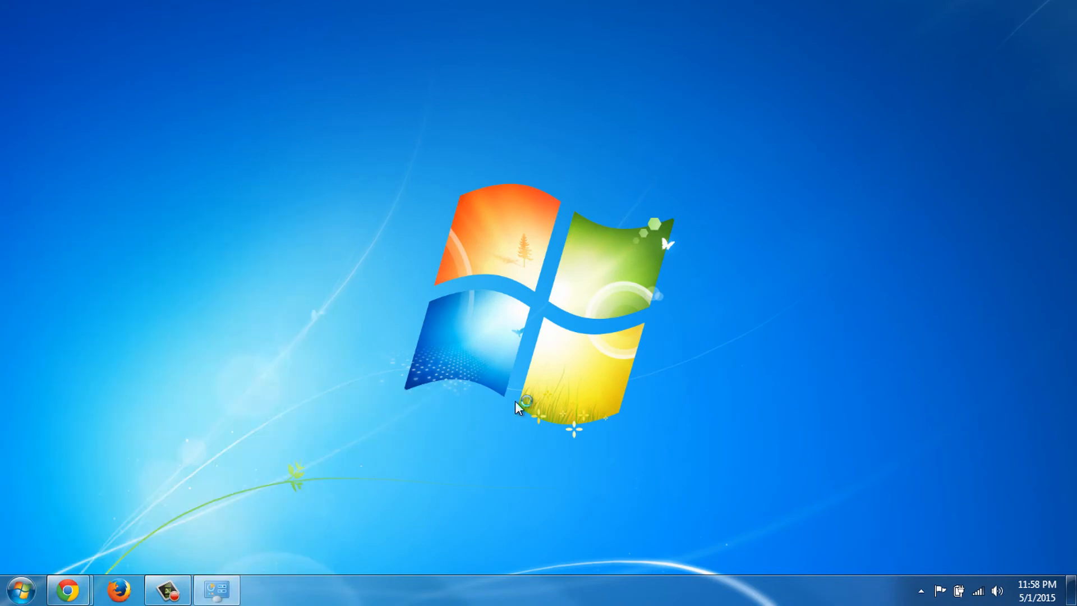
{"action": "left_click", "coordinate": [213, 590]}
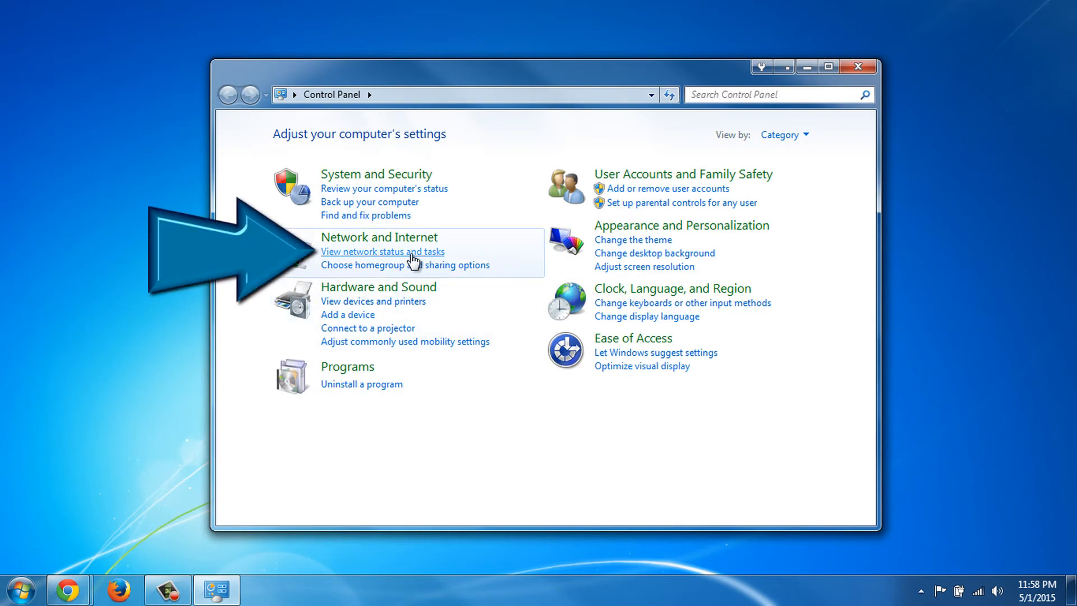
{"action": "left_click", "coordinate": [383, 251]}
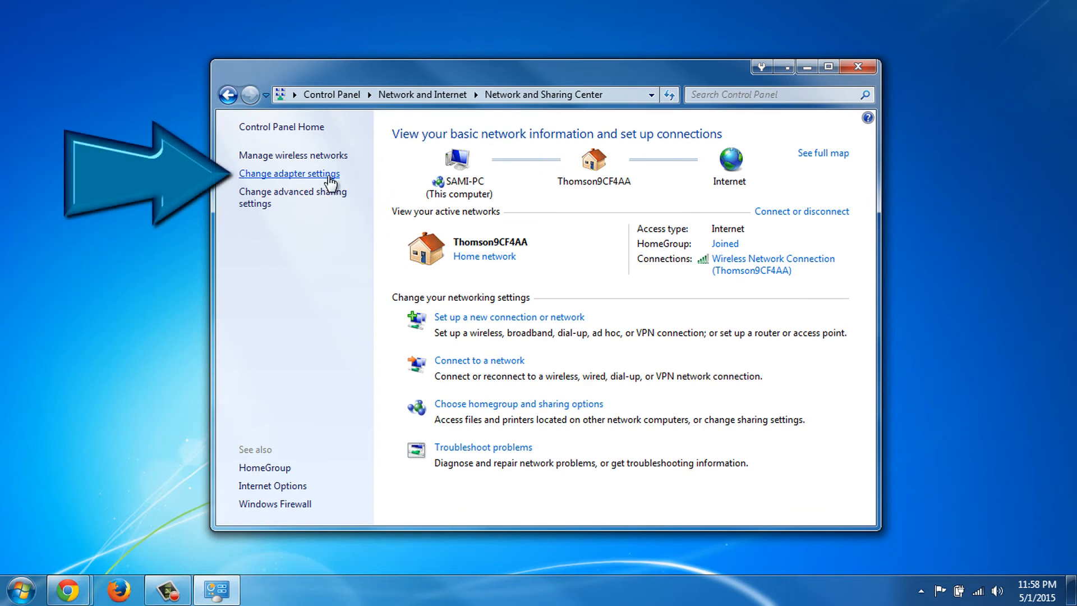
{"action": "left_click", "coordinate": [289, 173]}
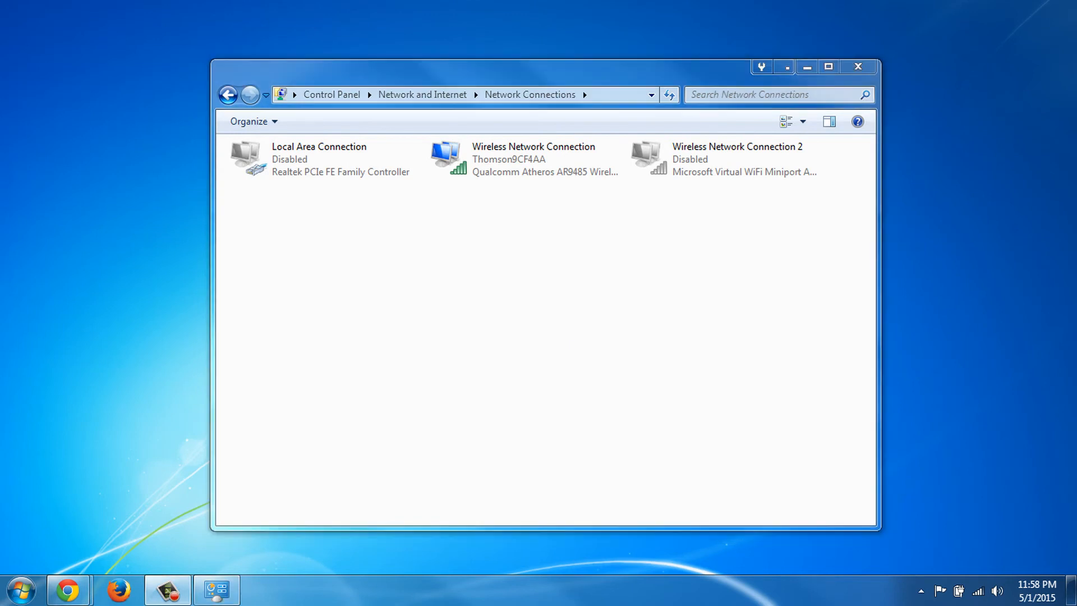
Bring up the Wireless Network Connection's Properties dialog
{"action": "left_click", "coordinate": [534, 160]}
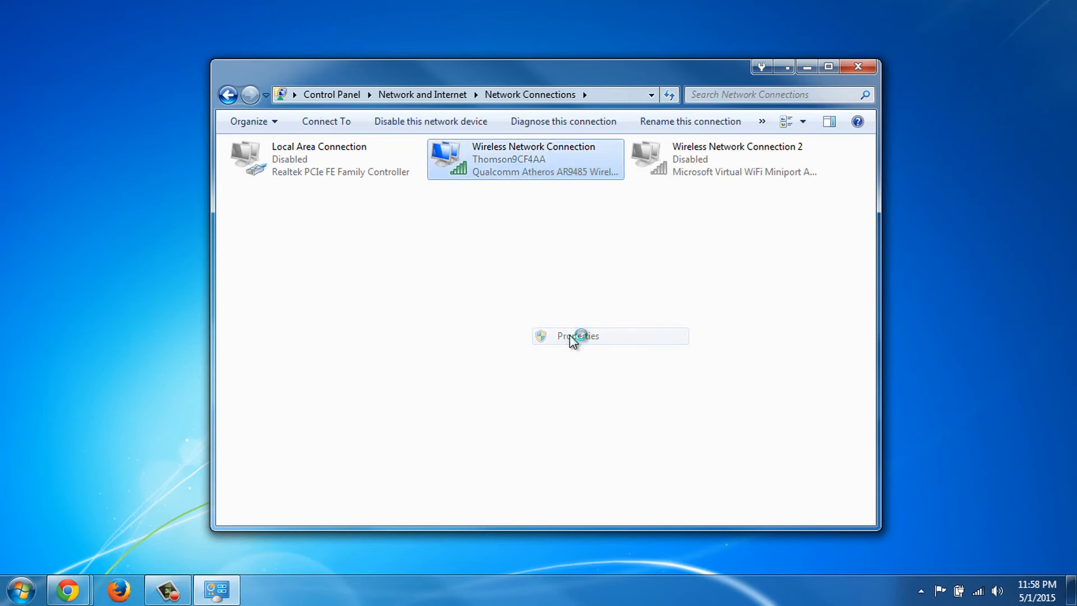
{"action": "left_click", "coordinate": [578, 337]}
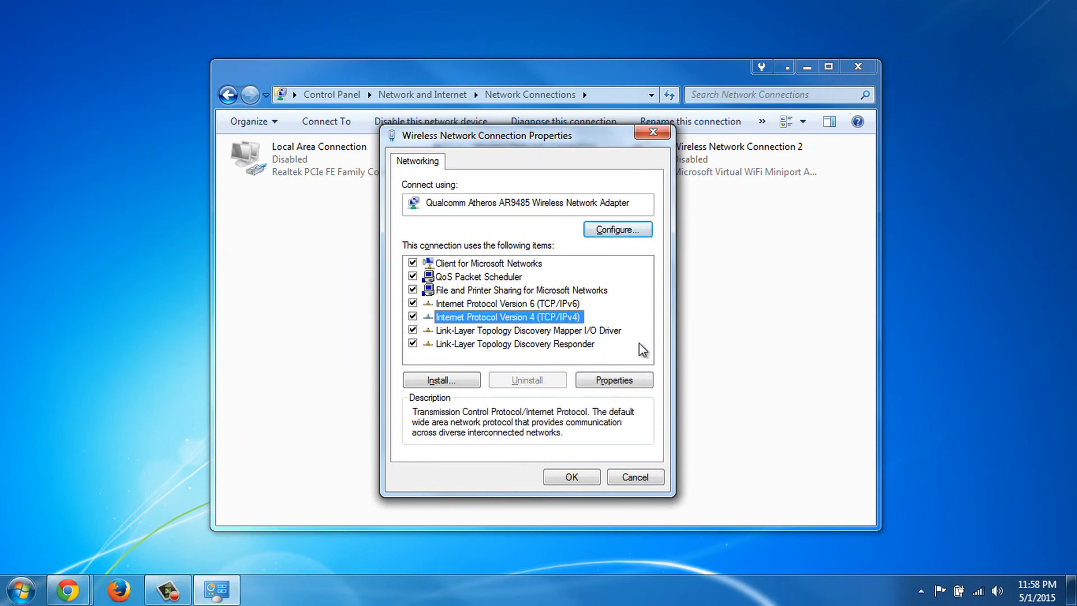
Enter the IPv4 properties with manual DNS entry, then switch back to the Unlocator guide in Chrome
{"action": "left_click", "coordinate": [615, 379]}
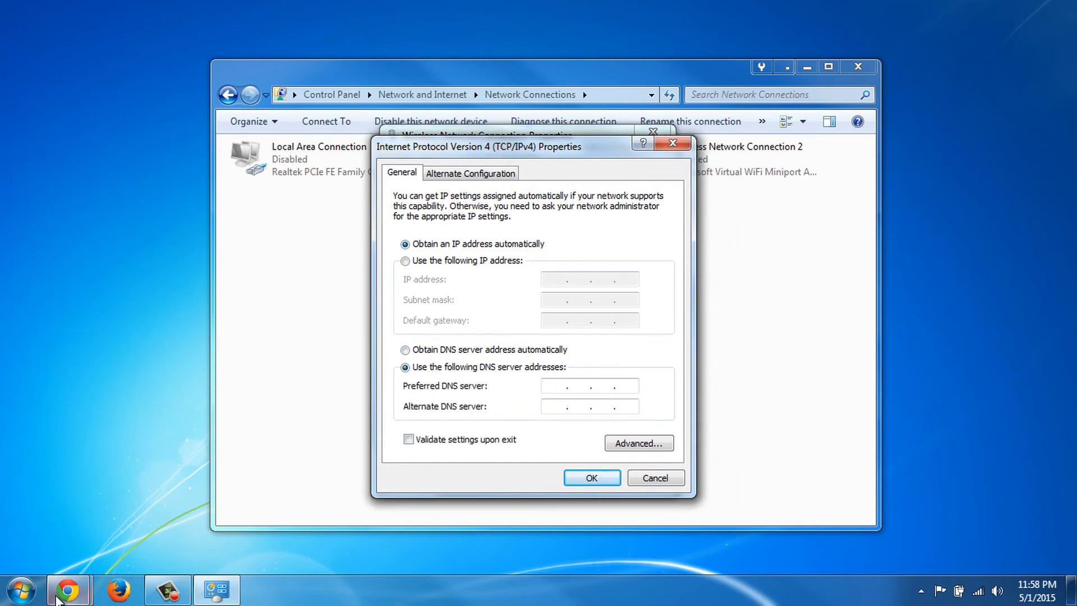
{"action": "left_click", "coordinate": [66, 585]}
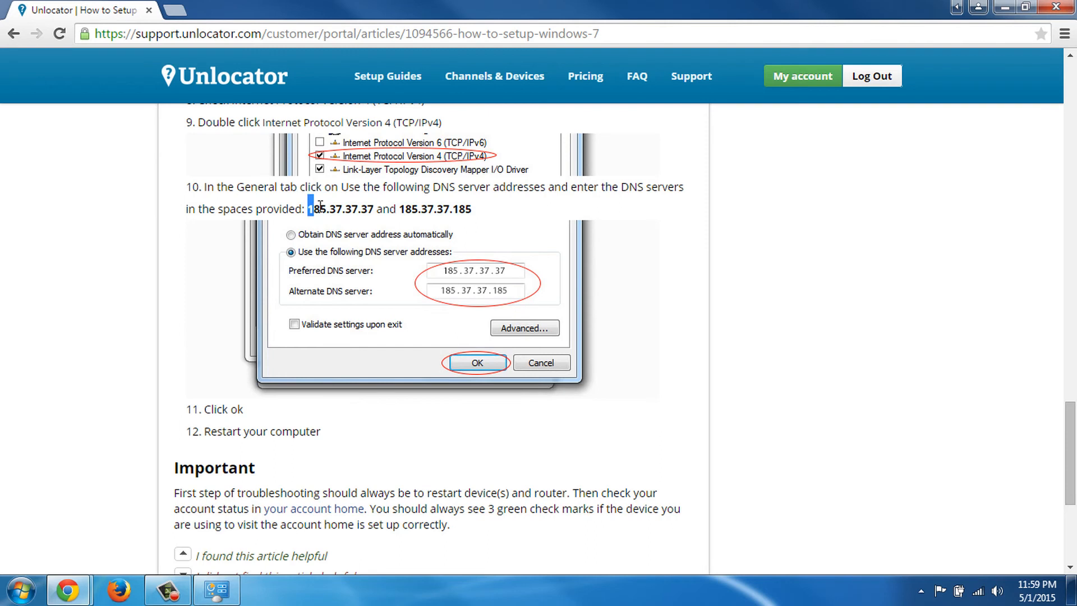
Copy 185.37.37.37 from the guide into the Preferred DNS server field
{"action": "right_click", "coordinate": [340, 209]}
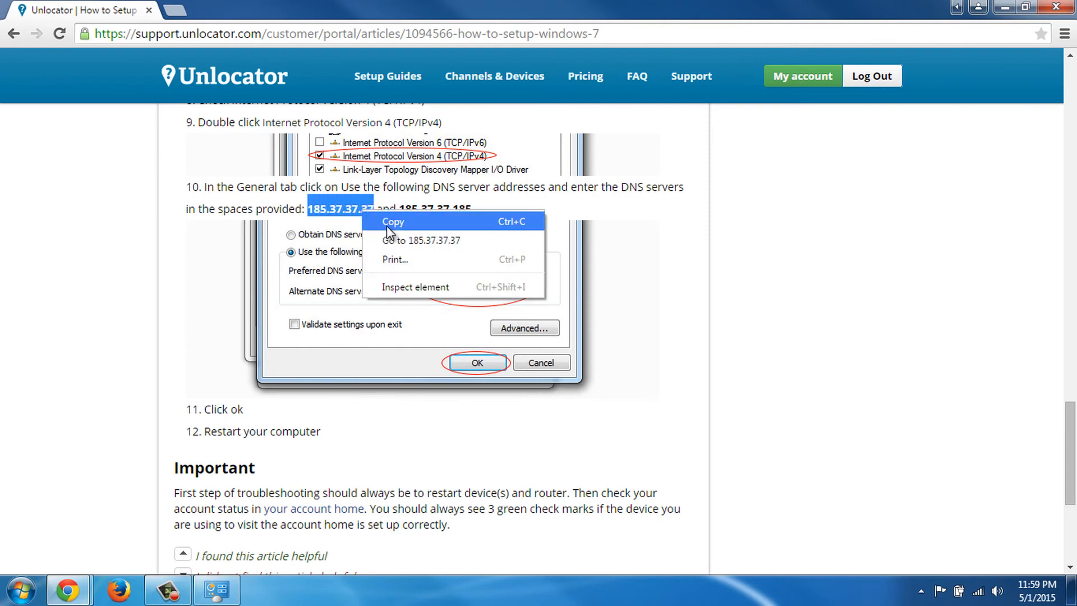
{"action": "left_click", "coordinate": [283, 312]}
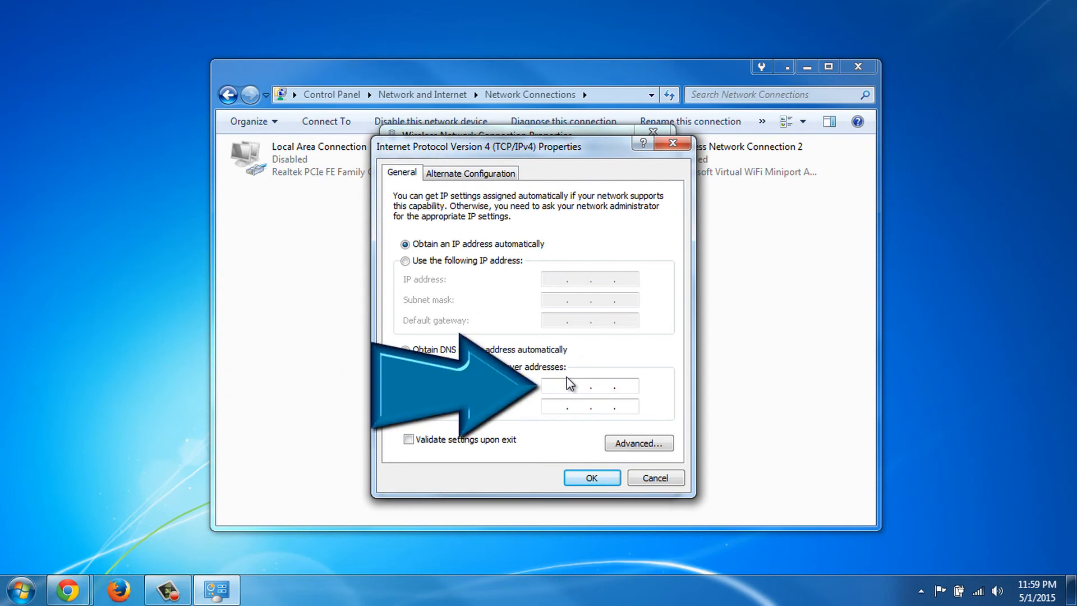
{"action": "type", "text": "185.37.37.37"}
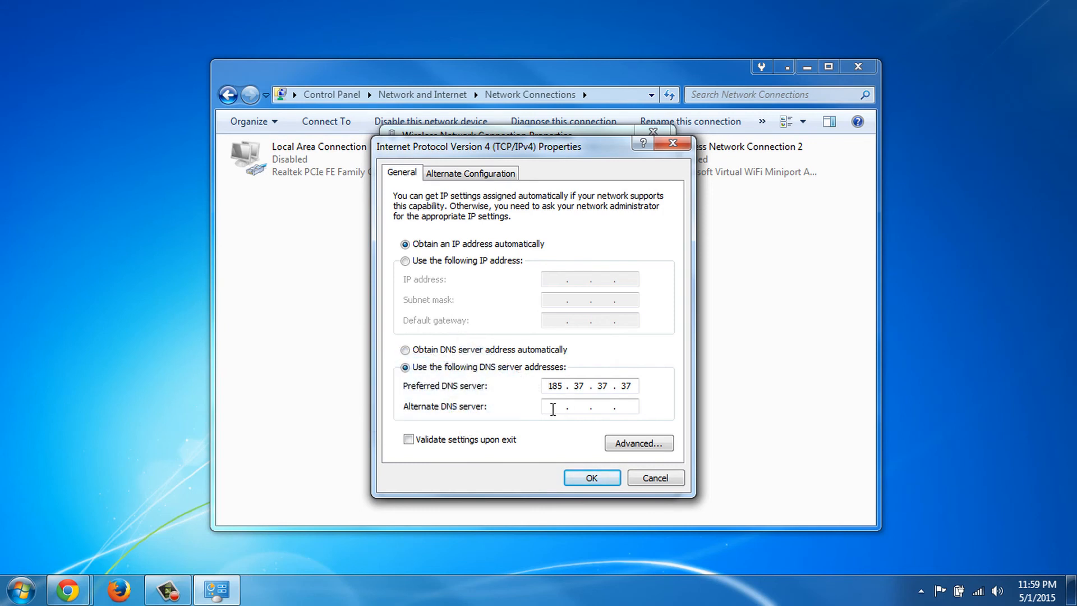
Enter 185.37.37.185 as the Alternate DNS server and confirm the IPv4 settings with OK
{"action": "left_click", "coordinate": [67, 586]}
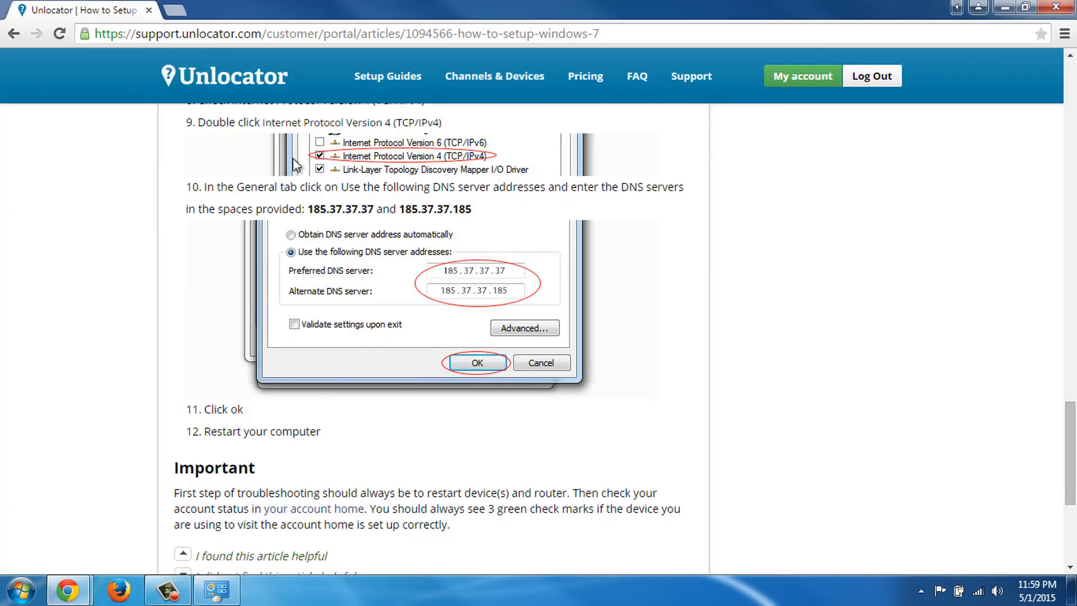
{"action": "double_click", "coordinate": [433, 209]}
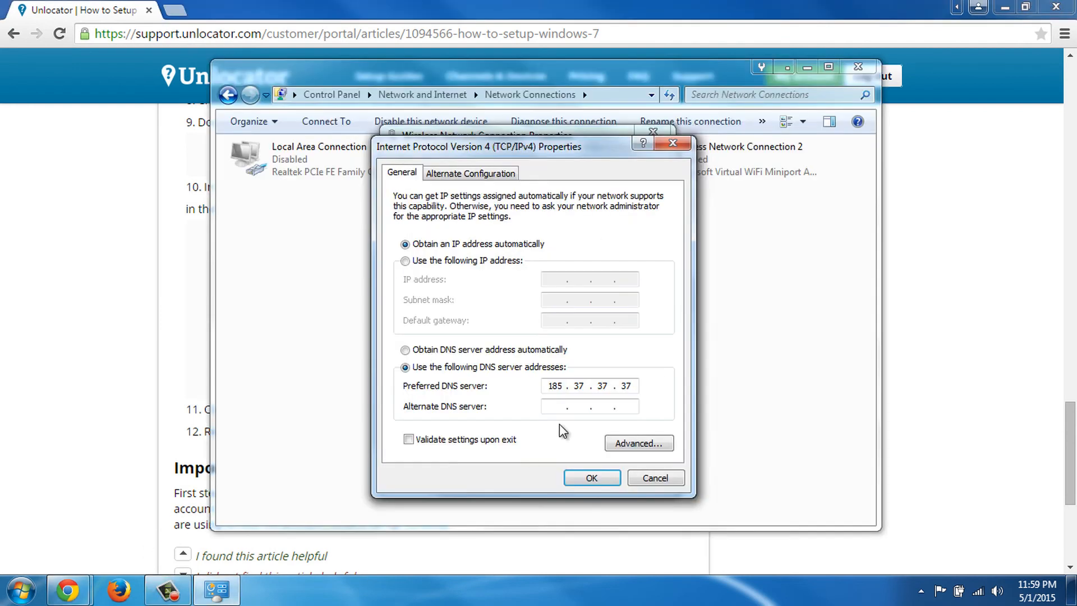
{"action": "type", "text": "185.37.37.185"}
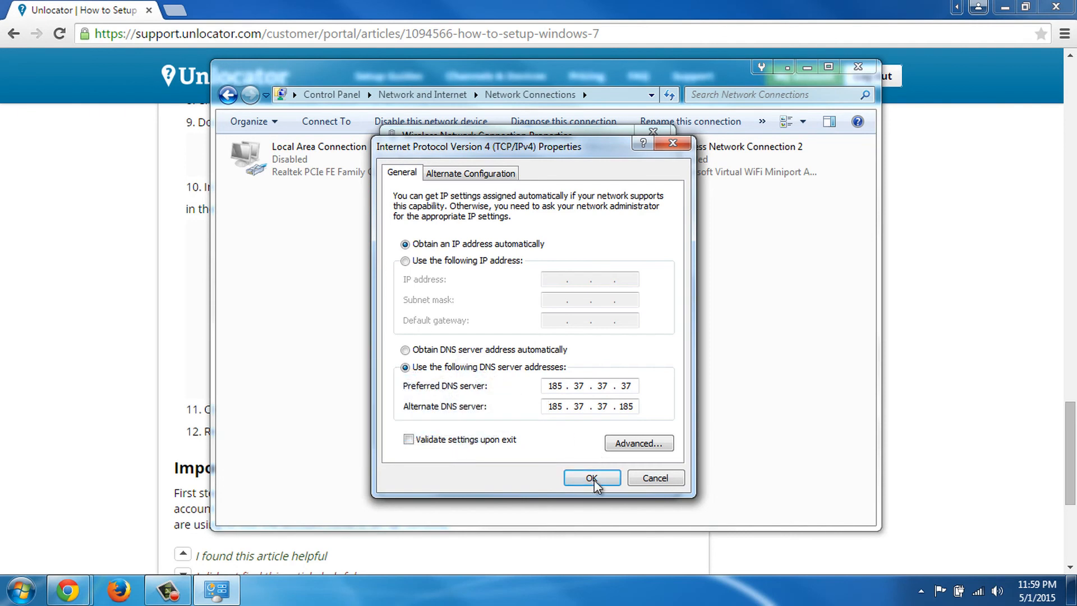
{"action": "left_click", "coordinate": [592, 478]}
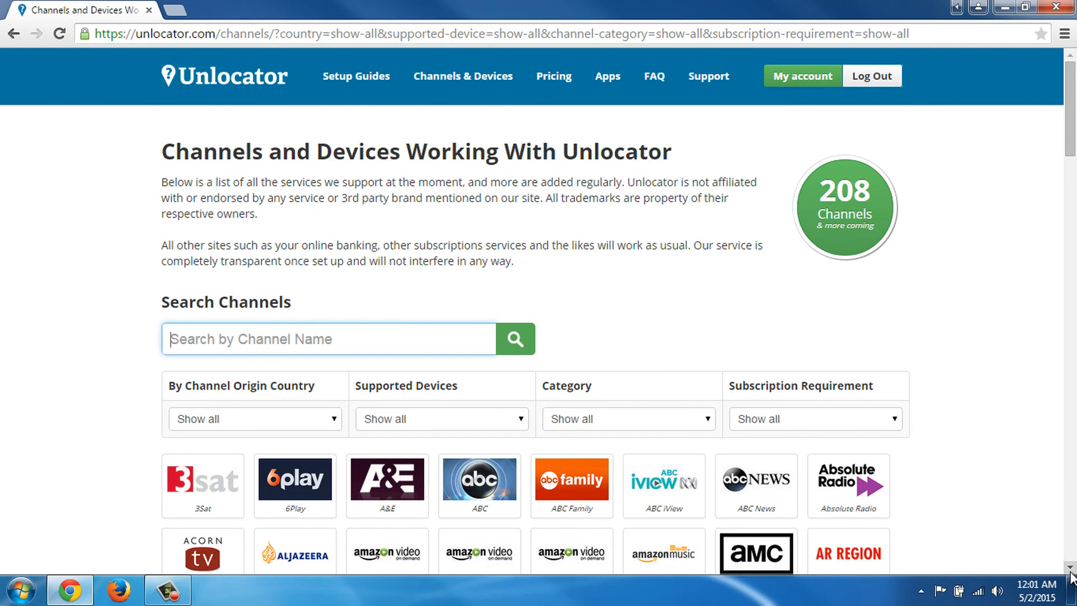
Scroll through Unlocator's Channels and Devices list before going to bbc.co.uk/iplayer
{"action": "scroll", "scroll_direction": "down", "scroll_amount": 3}
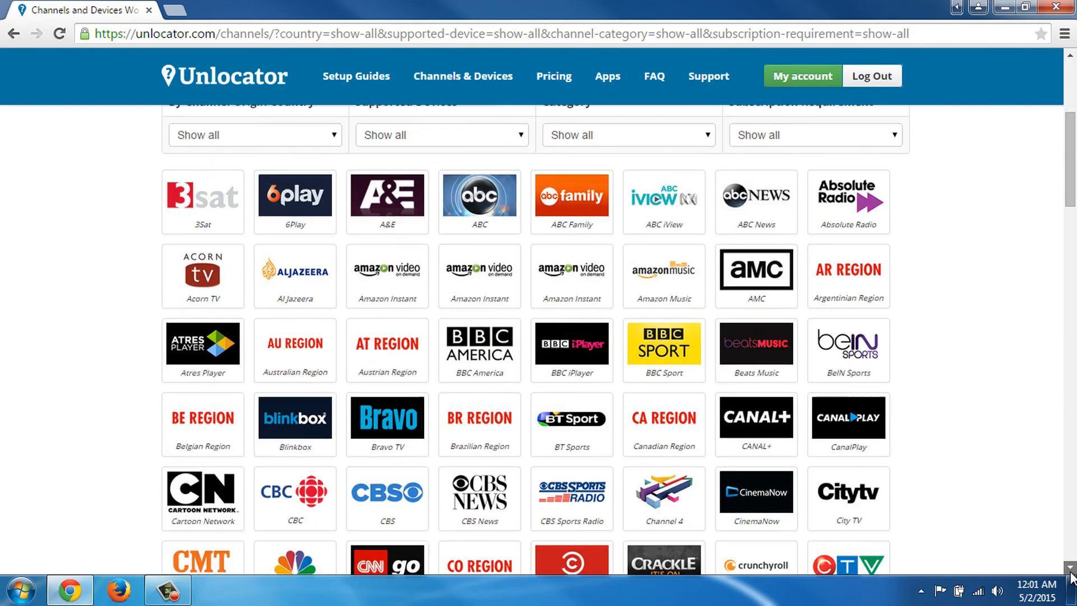
{"action": "scroll", "scroll_direction": "down", "scroll_amount": 3}
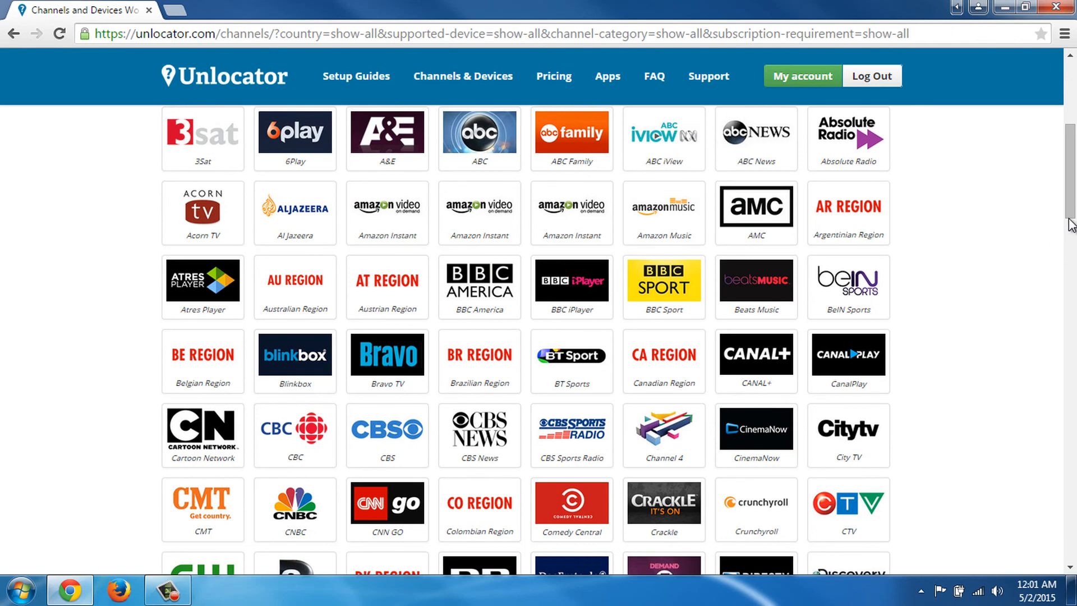
{"action": "scroll", "scroll_direction": "down", "scroll_amount": 3}
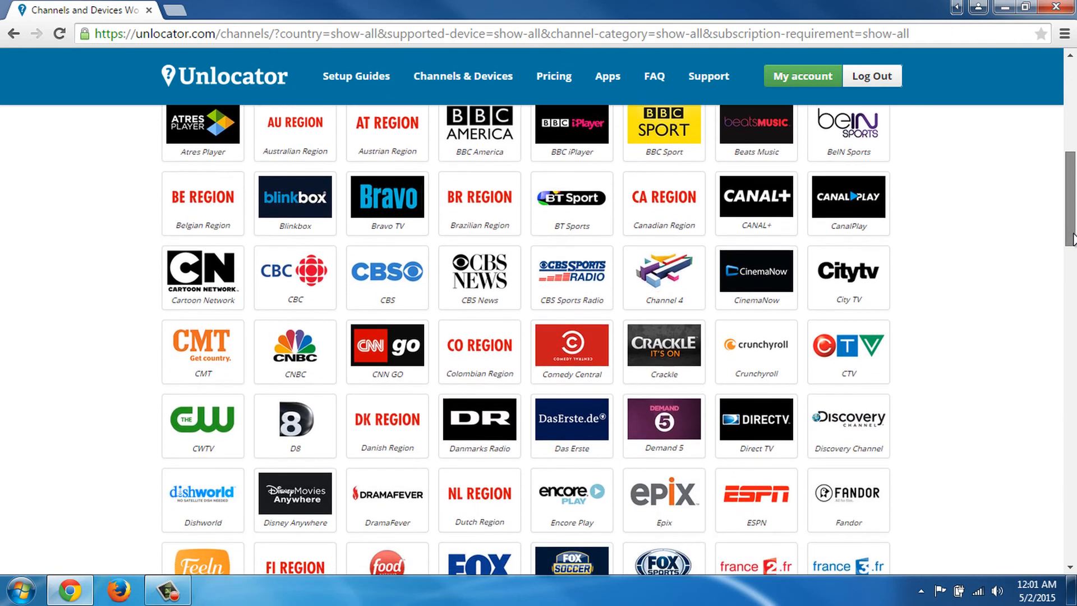
{"action": "scroll", "scroll_direction": "down", "scroll_amount": 3}
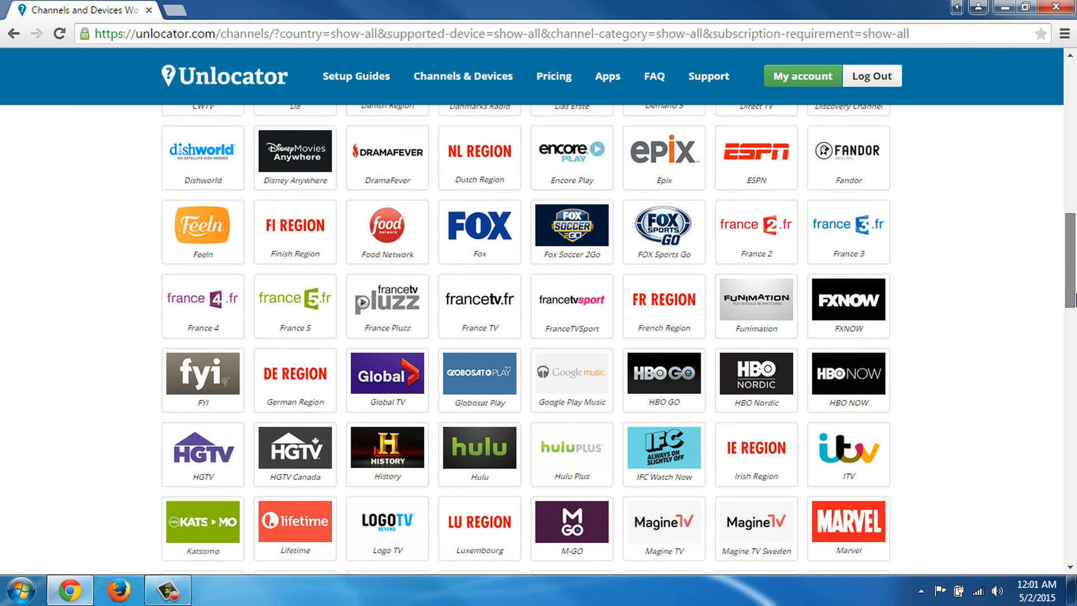
{"action": "scroll", "scroll_direction": "down", "scroll_amount": 3}
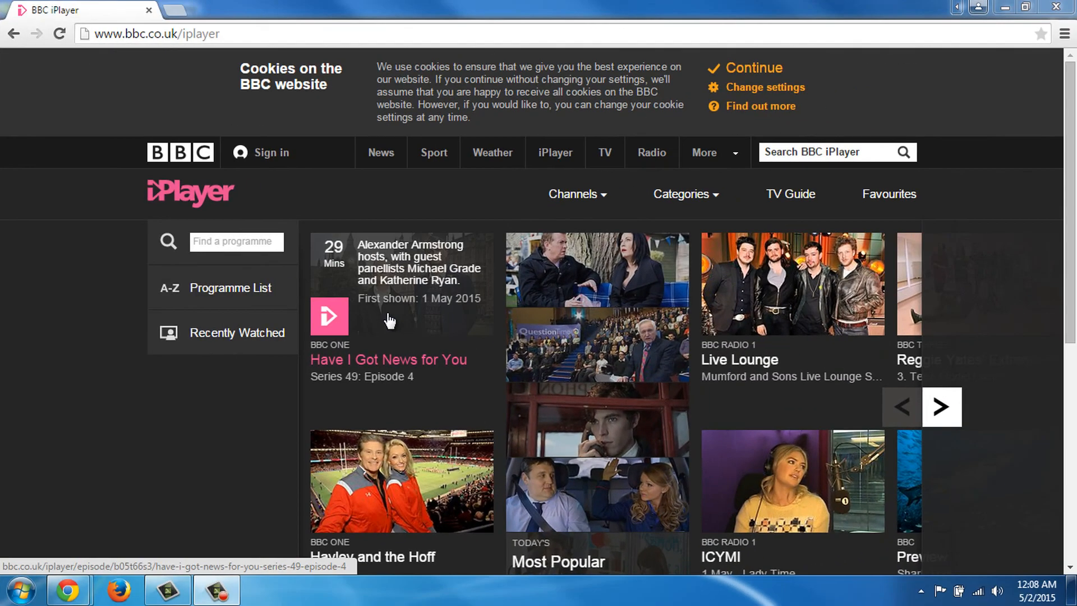
Open Have I Got News for You, confirm being 16 or over, and play without a parental PIN
{"action": "left_click", "coordinate": [389, 320]}
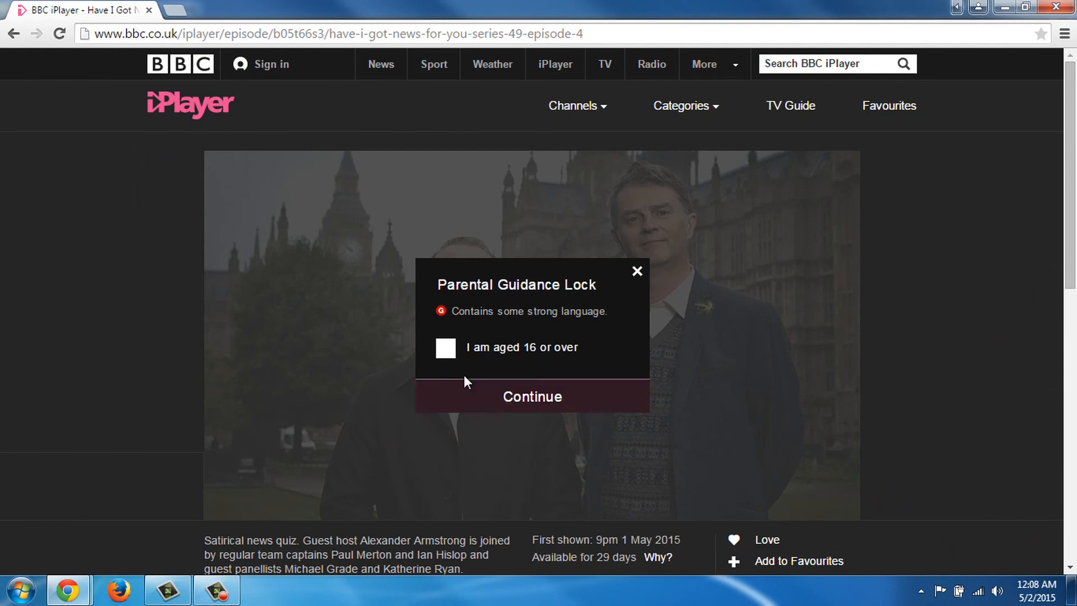
{"action": "left_click", "coordinate": [532, 397]}
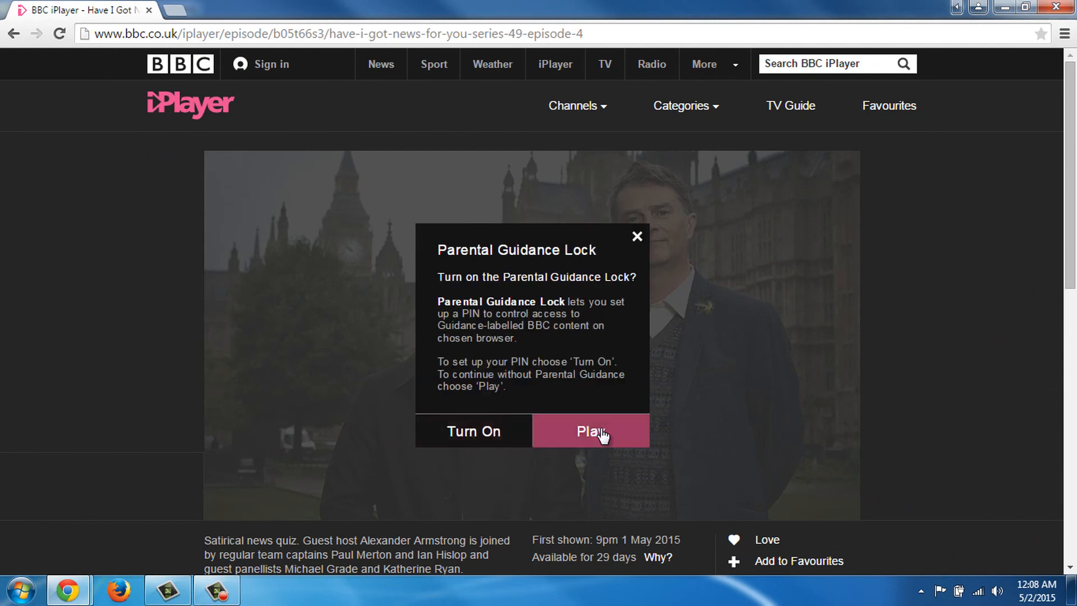
{"action": "left_click", "coordinate": [590, 431]}
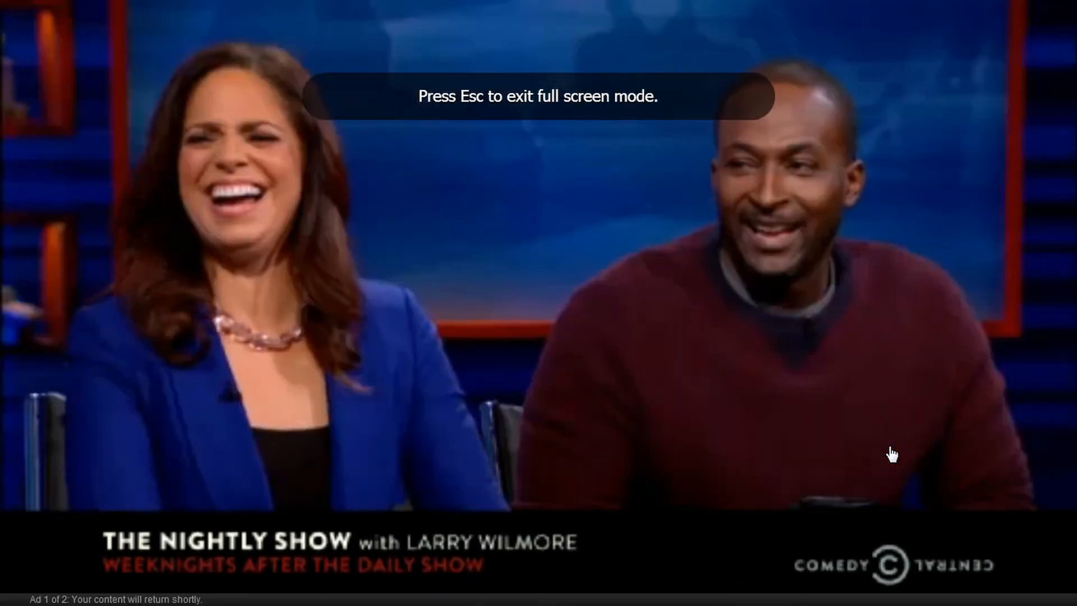